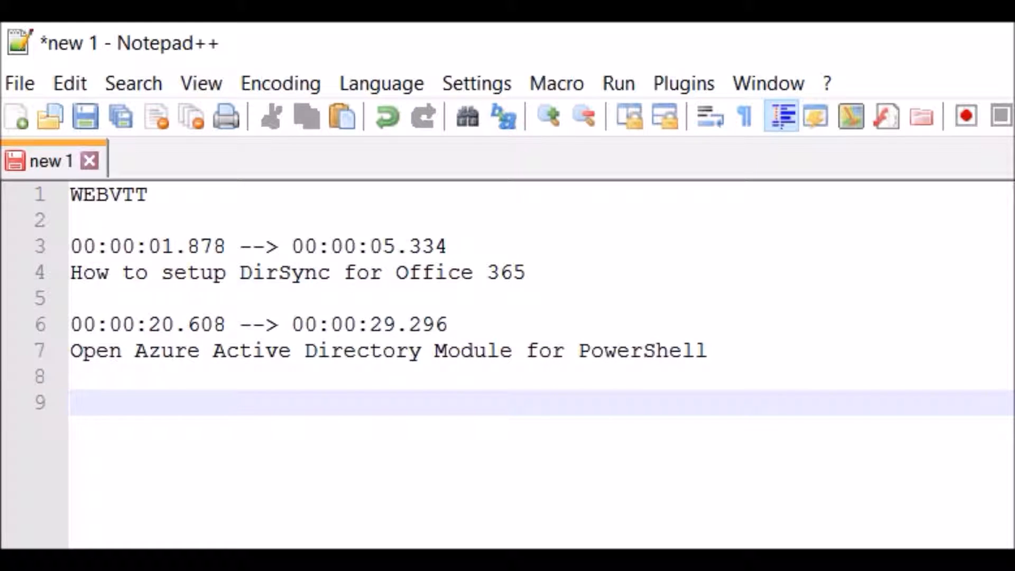
Step: Type cue timing 00:00:30.000 --> 00:00:35.000 on line 9 with caption 'Test' below
type("00")
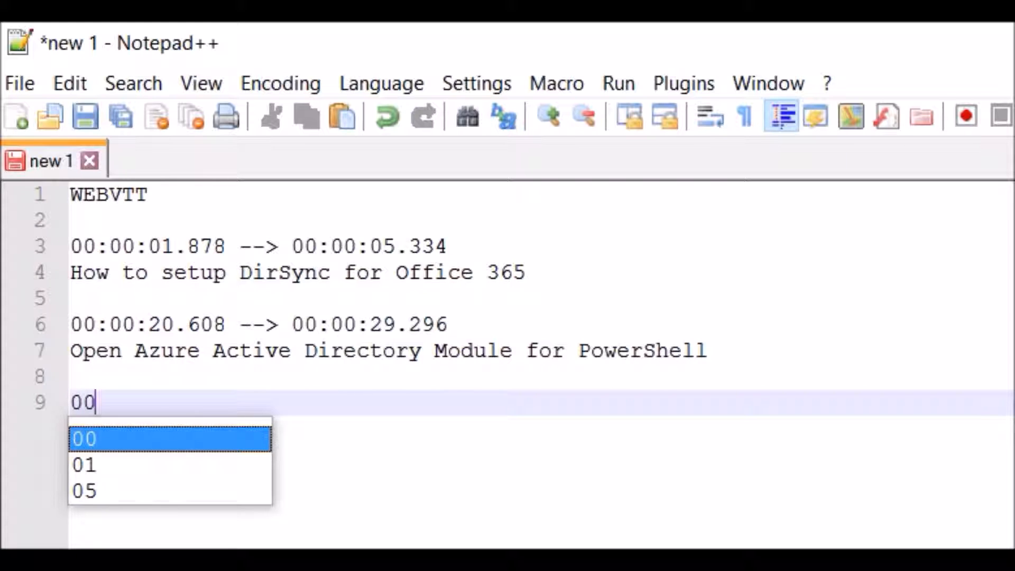
type(":00:")
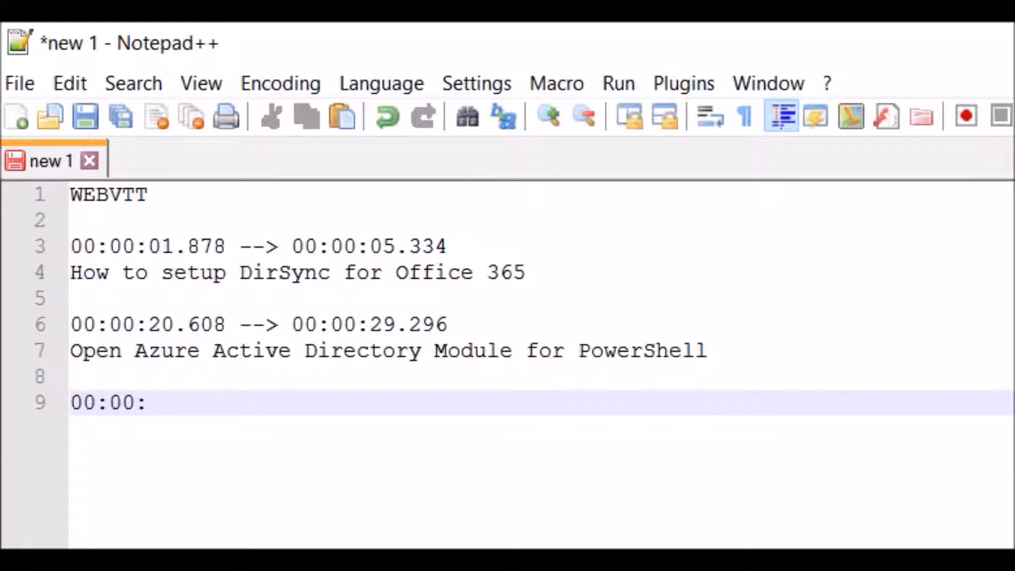
type("30")
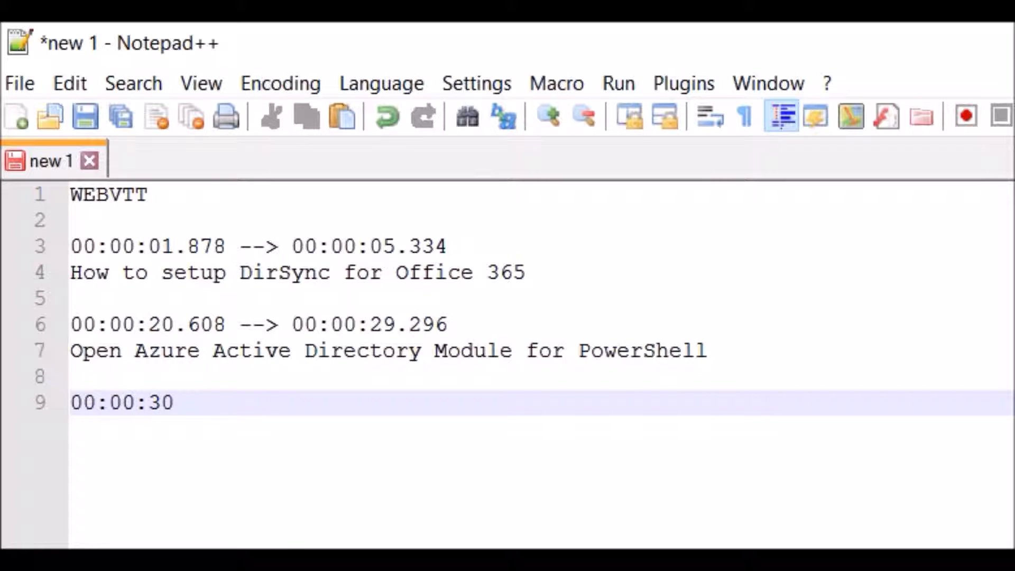
type(".000")
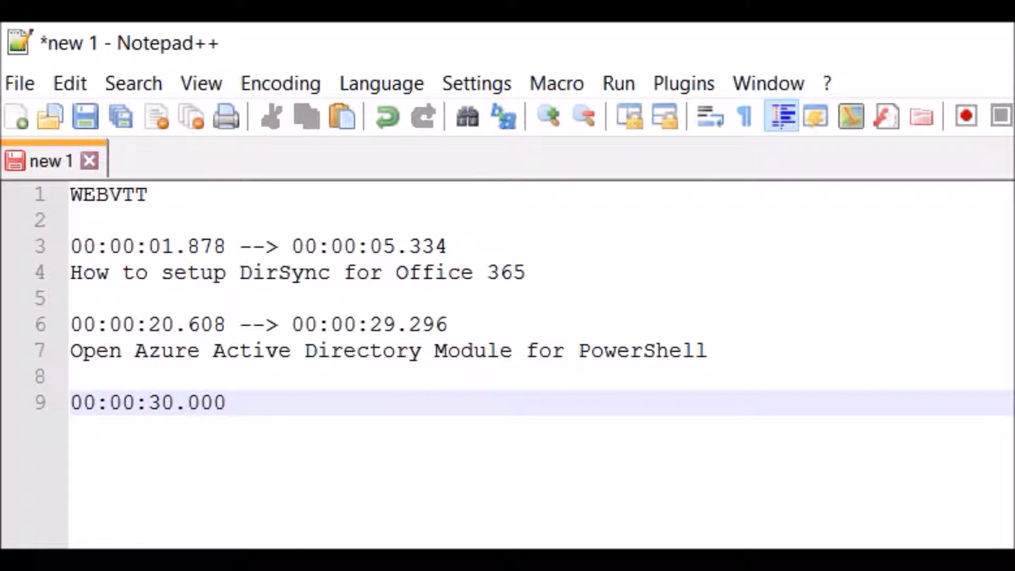
type("-->")
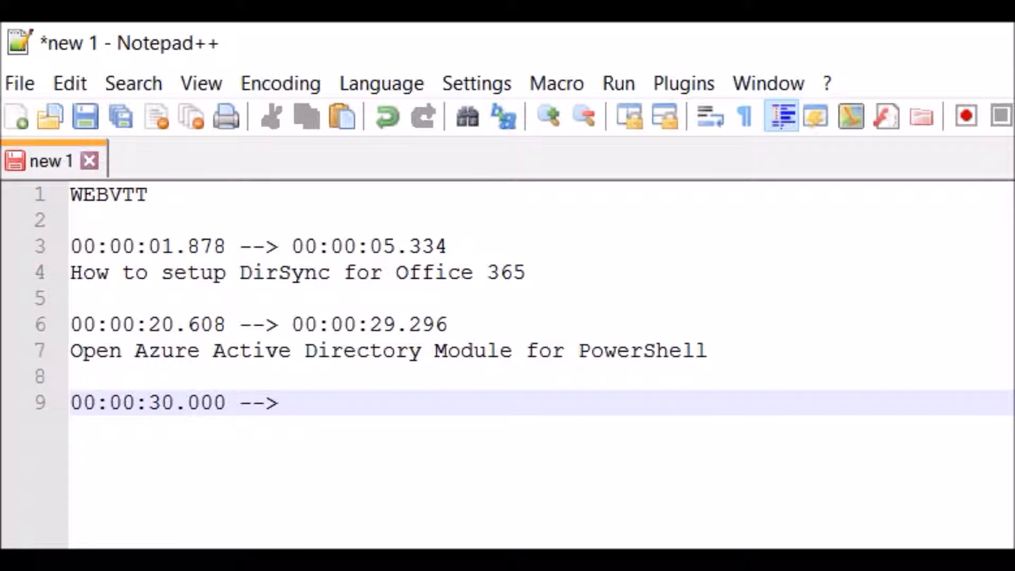
type("00:")
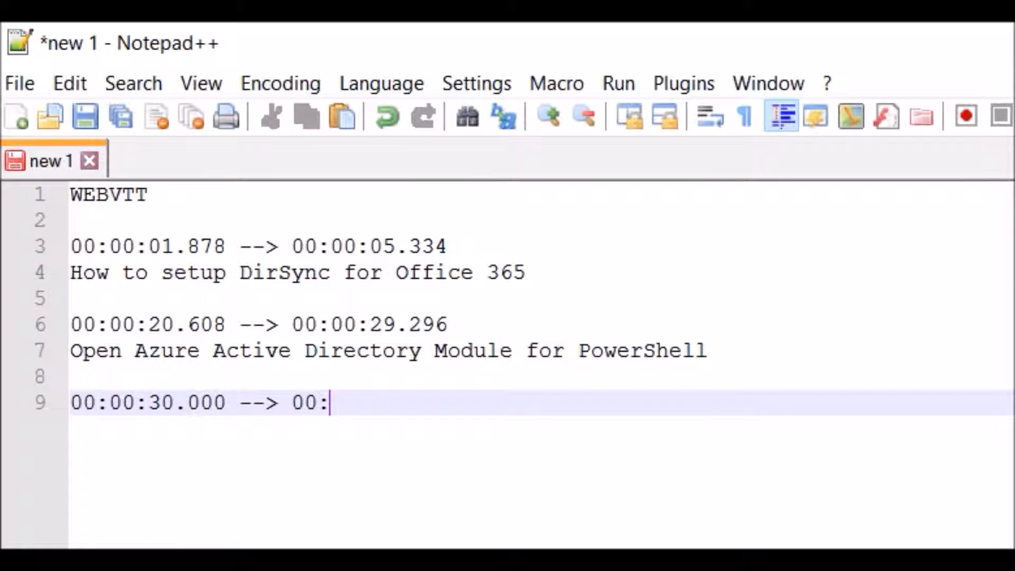
type("00:")
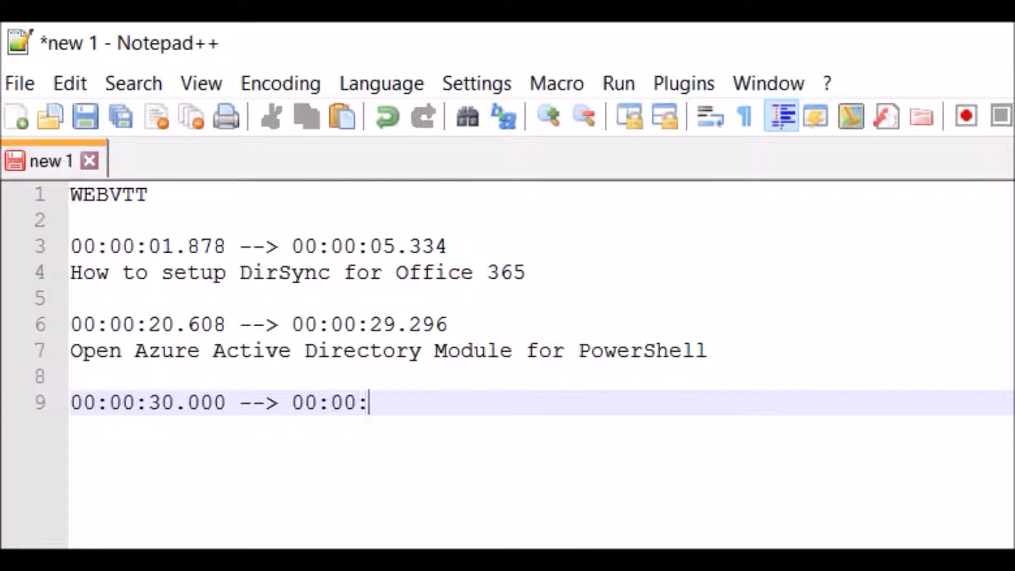
type("35")
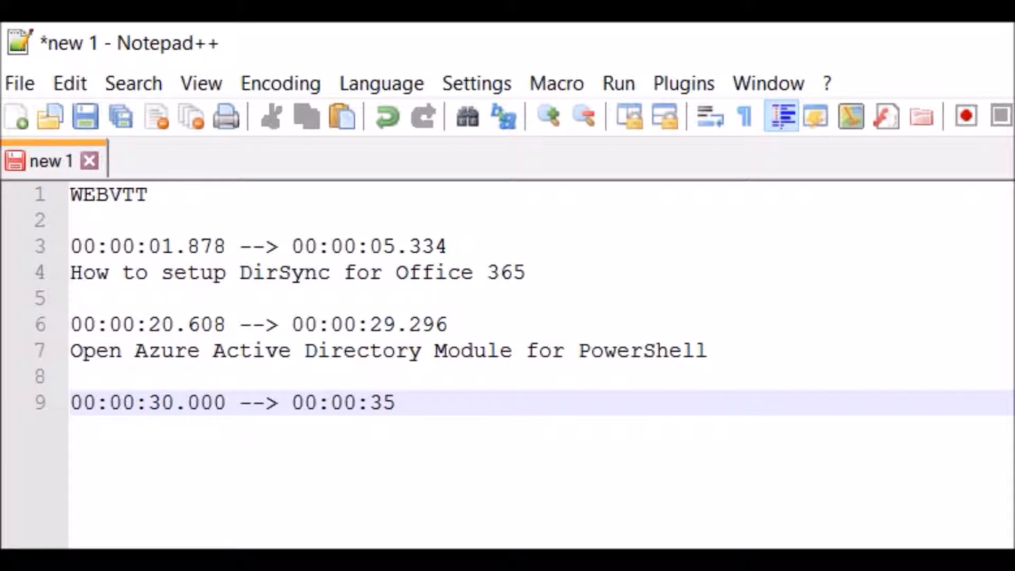
type(".000")
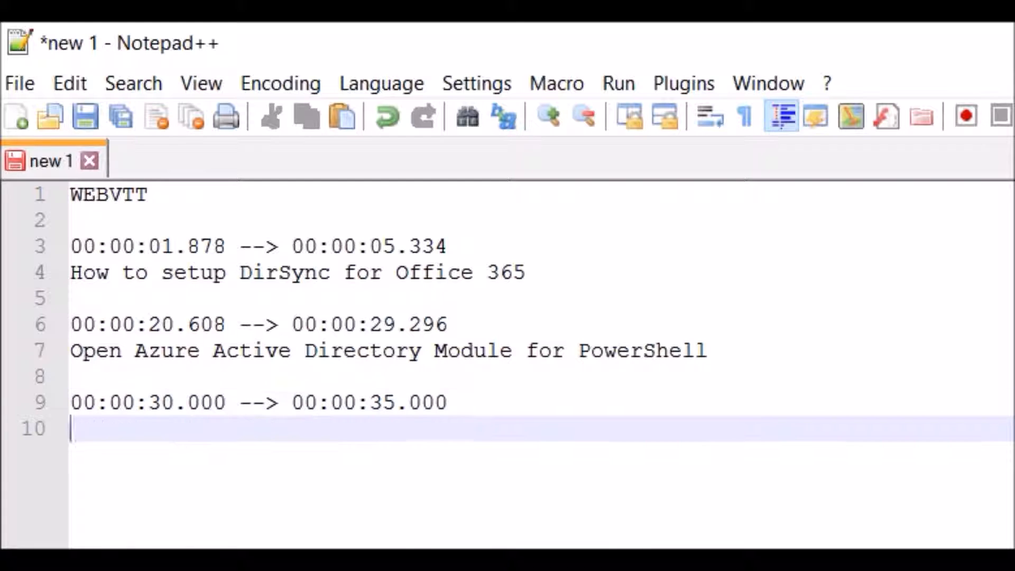
type("Test")
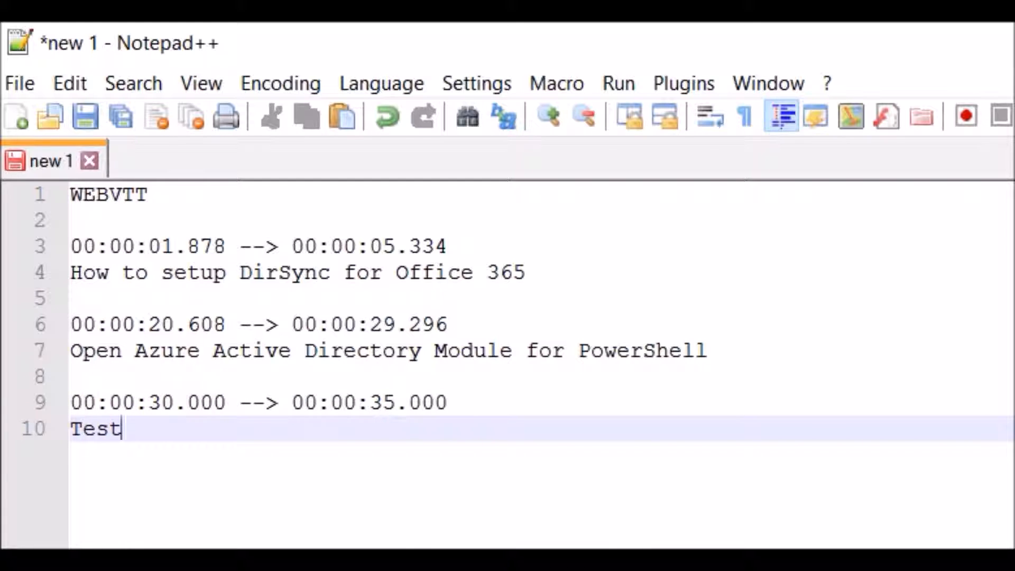
mouse_move(133, 83)
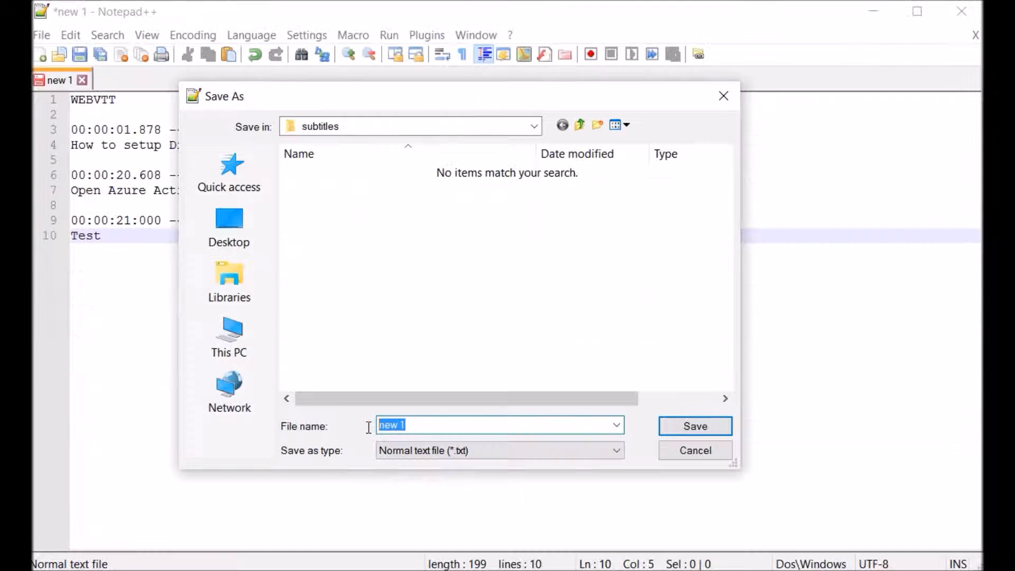
Step: Save the subtitle file as dirsyncSubtitles.vtt
type("dirs")
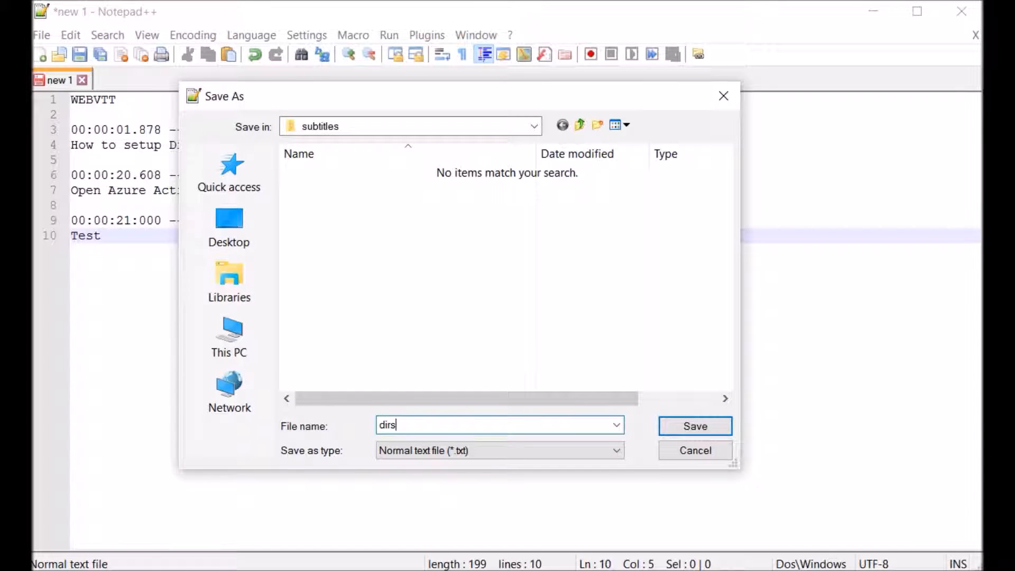
type("syncSubtl")
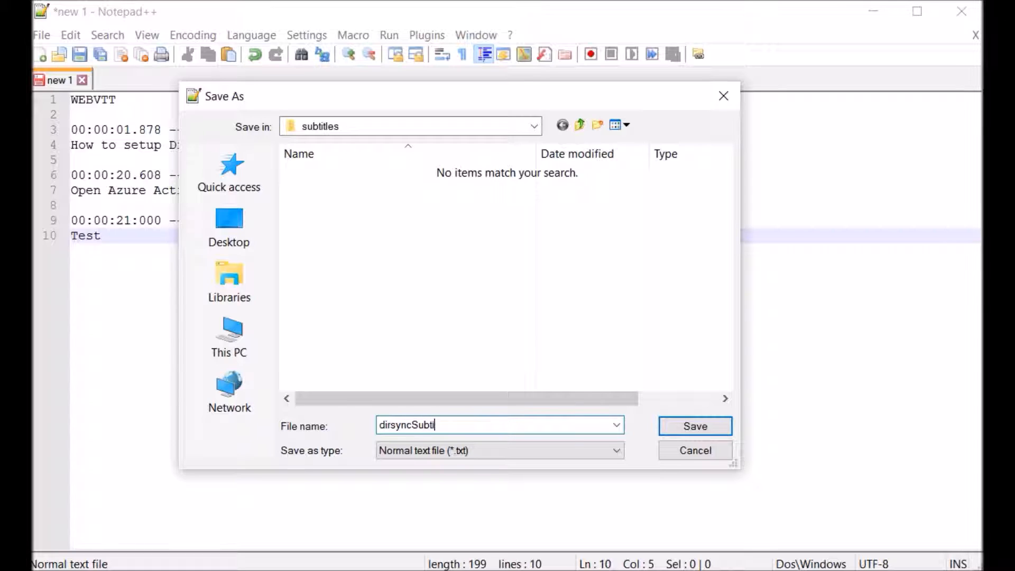
type("itles.")
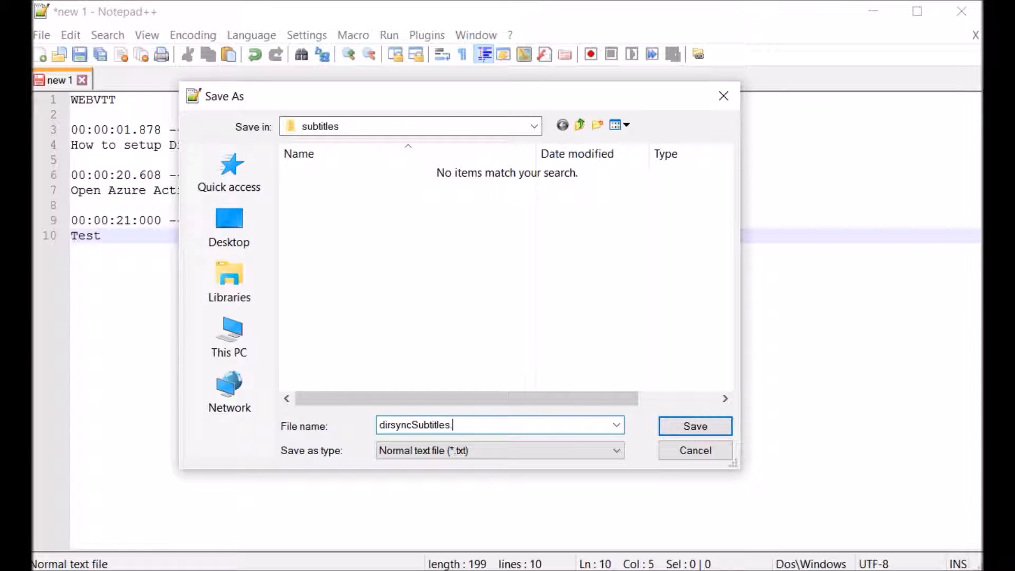
type("vtt")
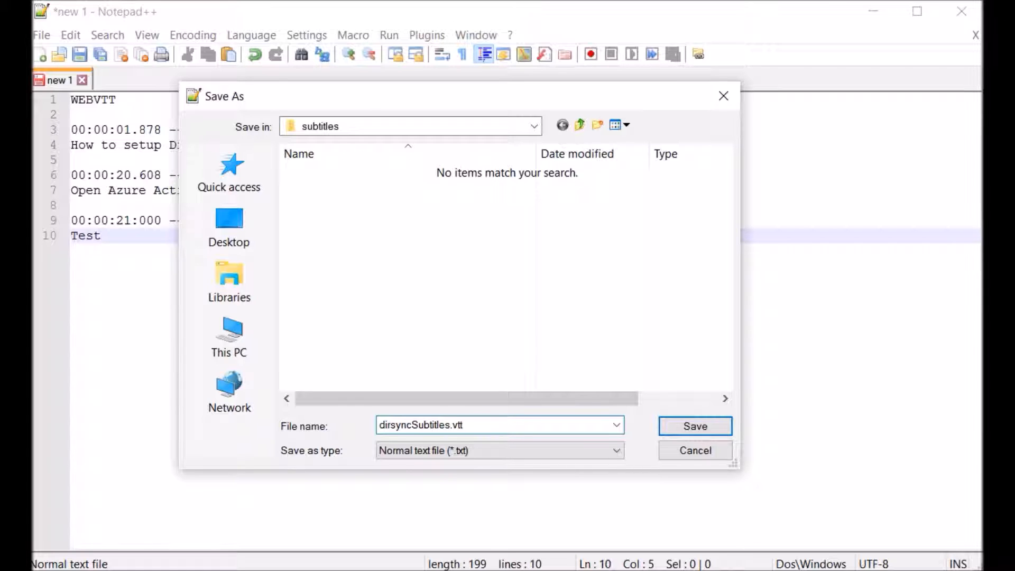
mouse_move(695, 426)
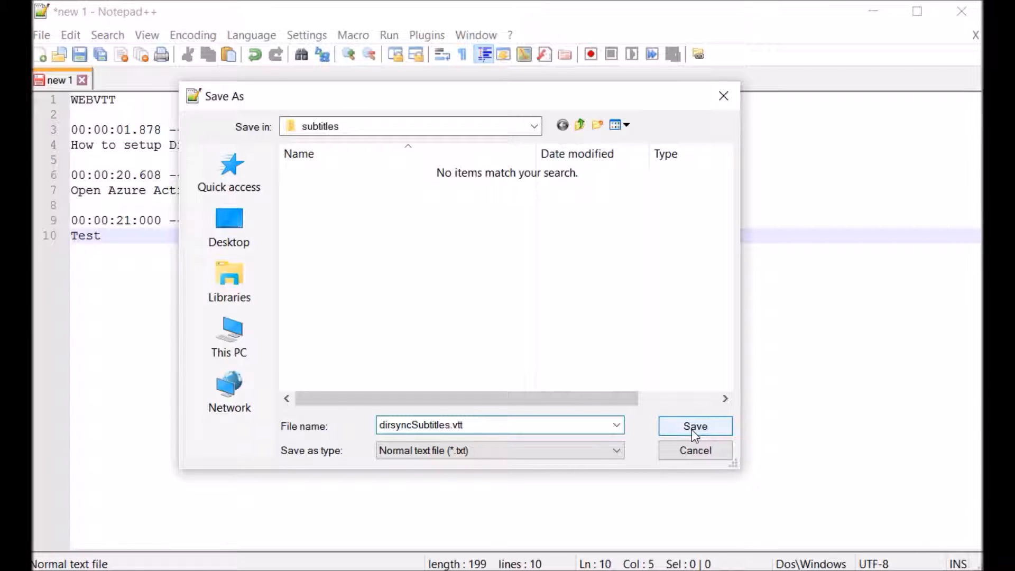
left_click(695, 426)
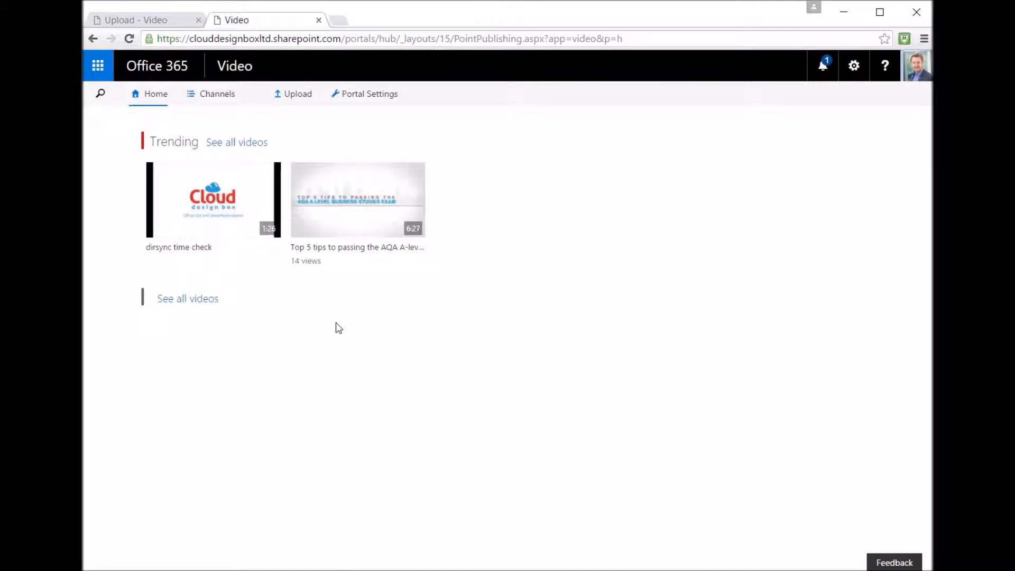
Step: Upload dirsync time check2.mp4 to the Cloud Academy channel
left_click(292, 95)
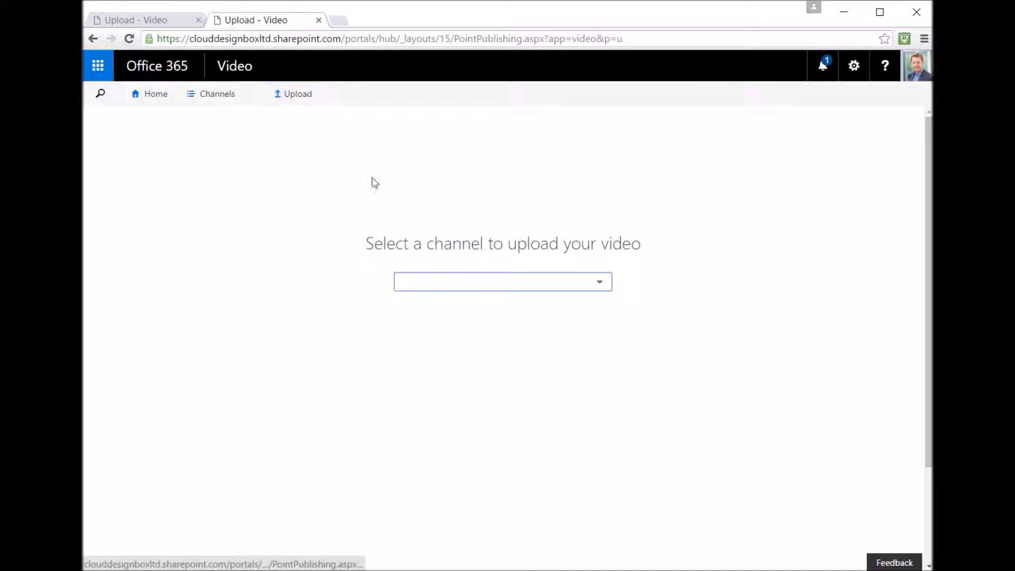
left_click(502, 280)
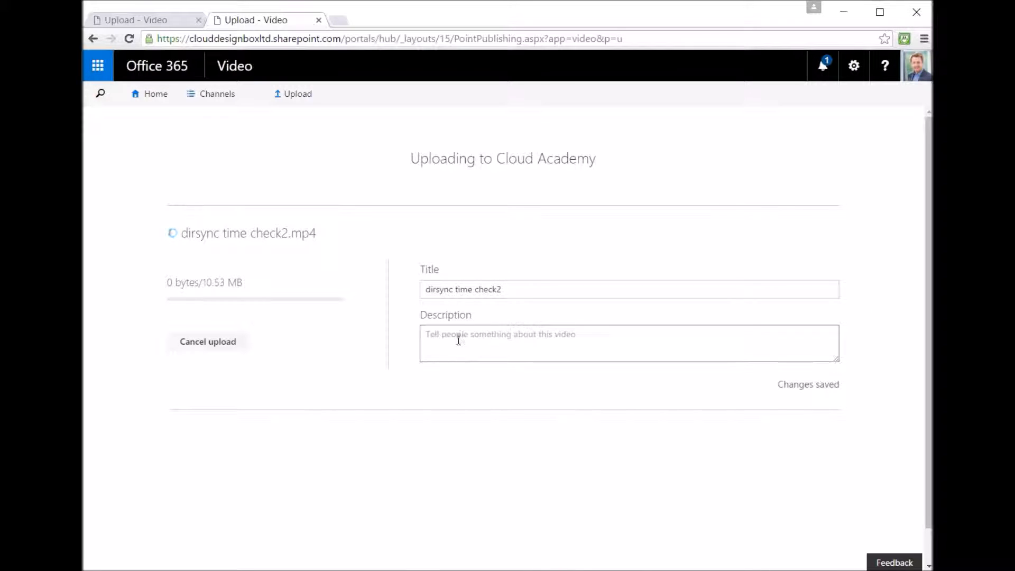
left_click(627, 289)
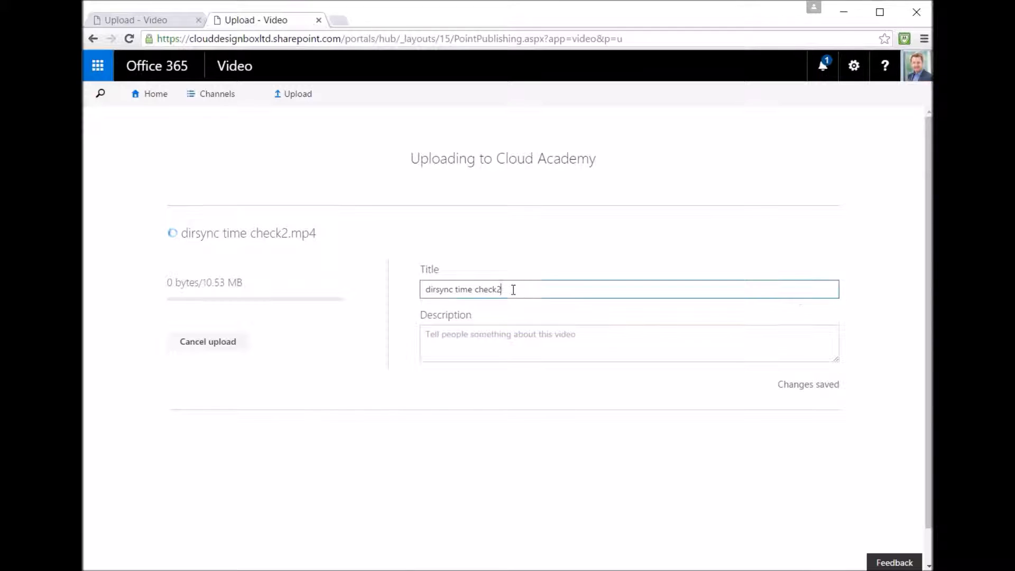
Step: Title the video 'How to setup DirSync for Office 365' and go to its page
triple_click(460, 289)
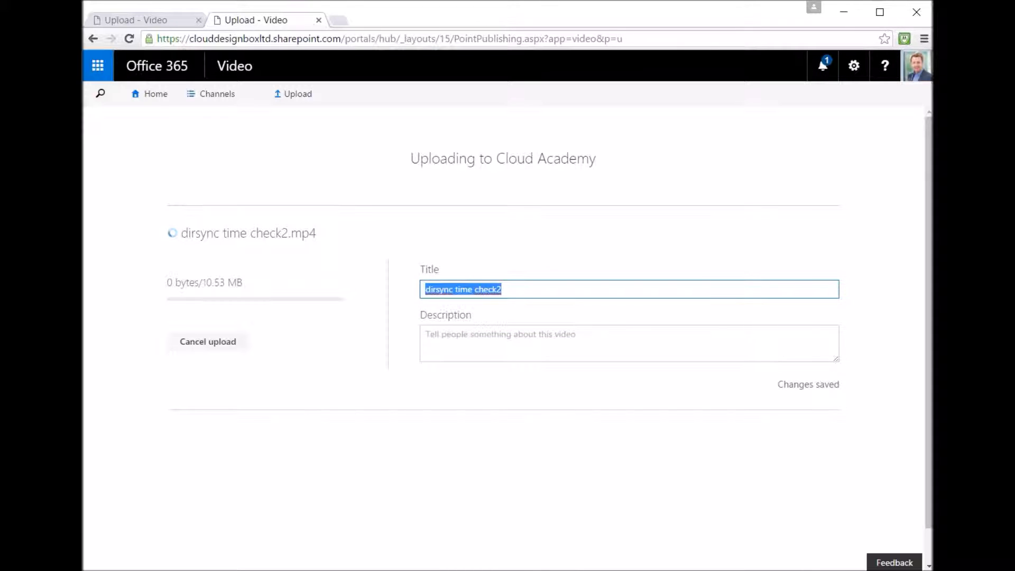
type("How t")
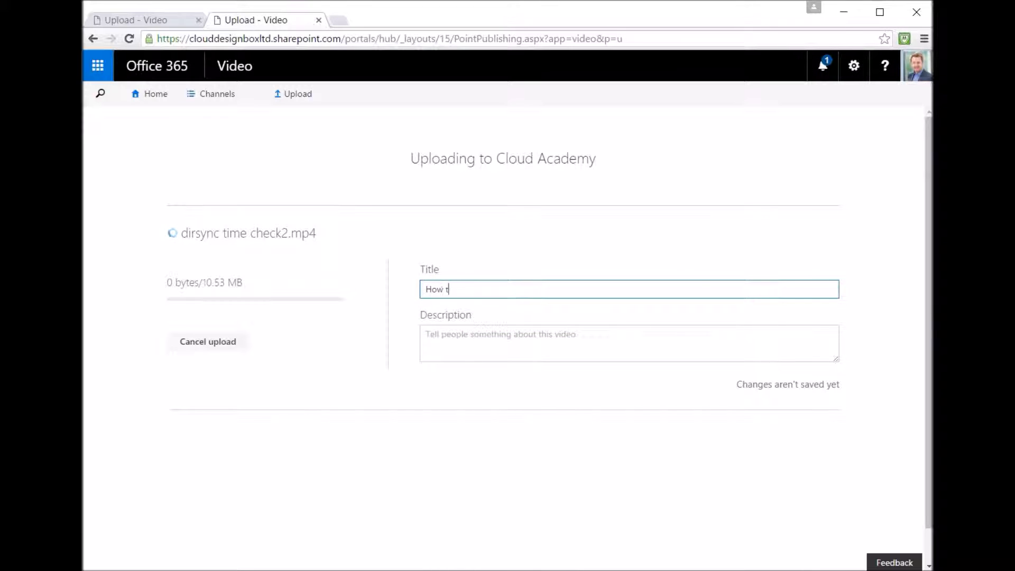
type("o set")
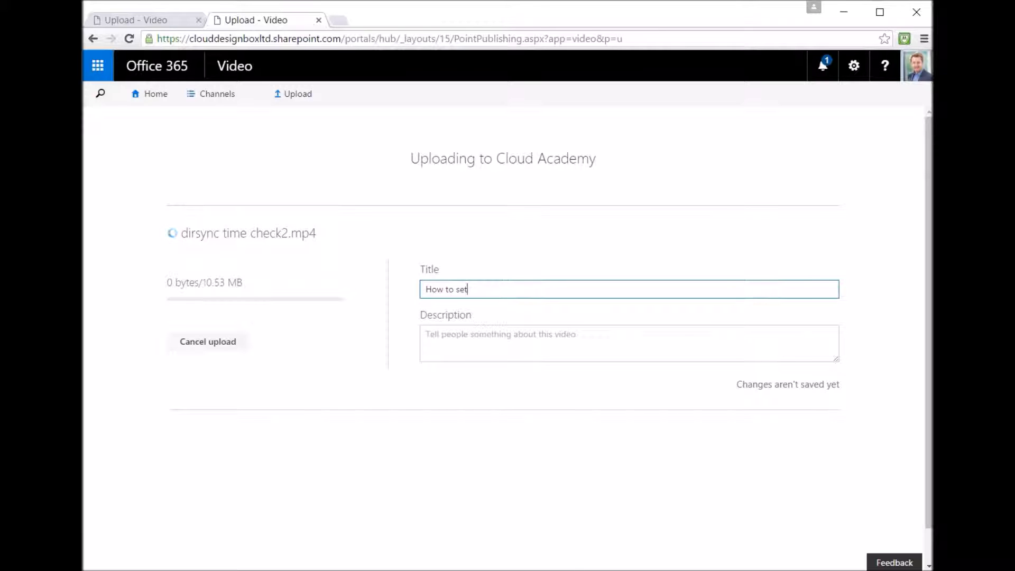
type("up Dir")
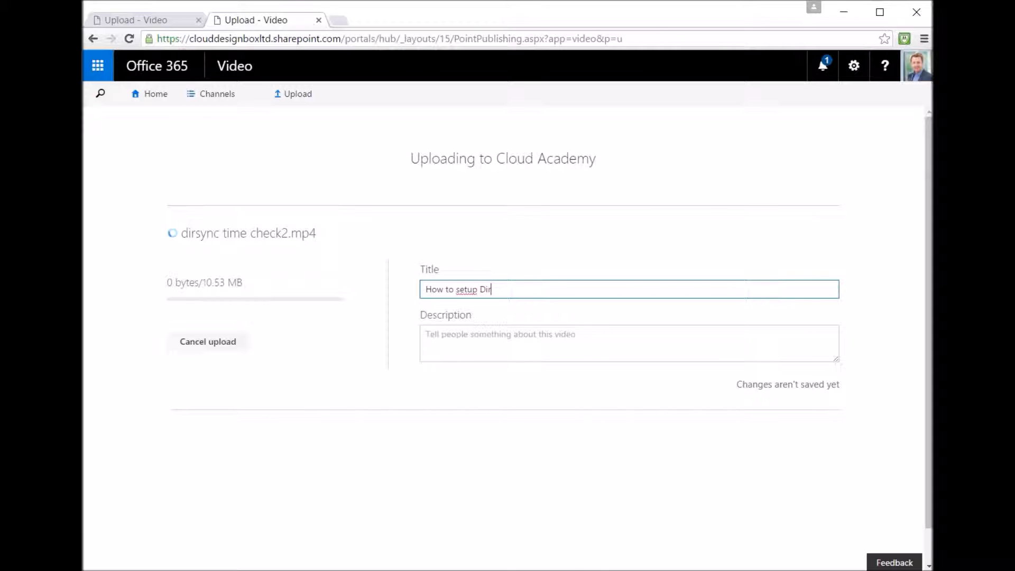
type("Sync fo")
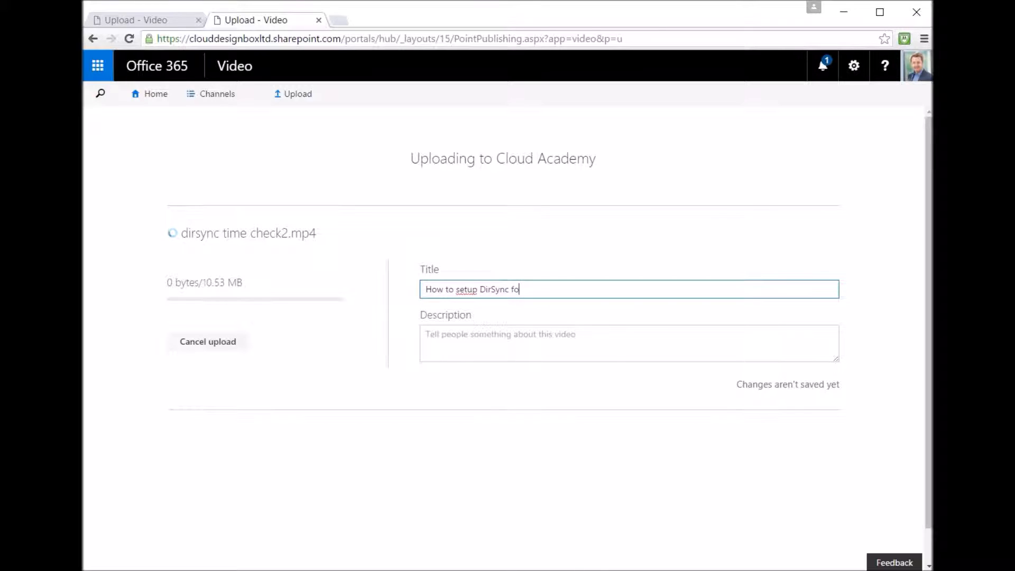
type("r Office")
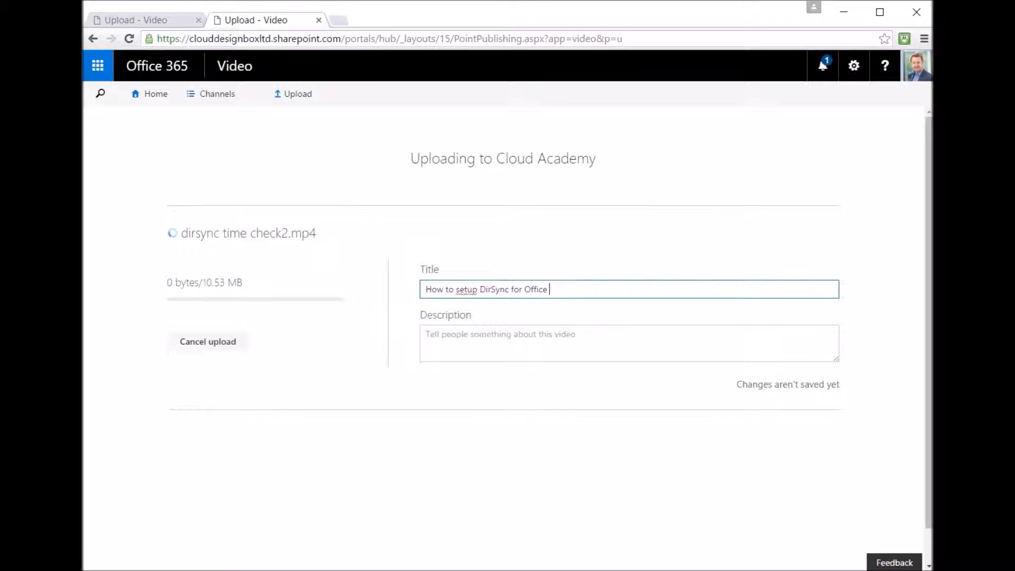
type("365")
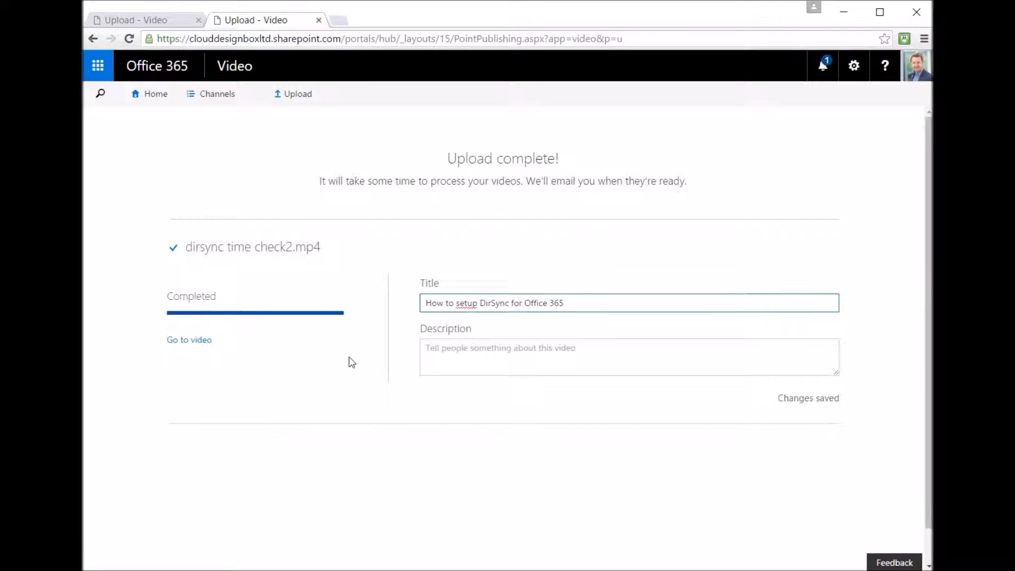
left_click(189, 339)
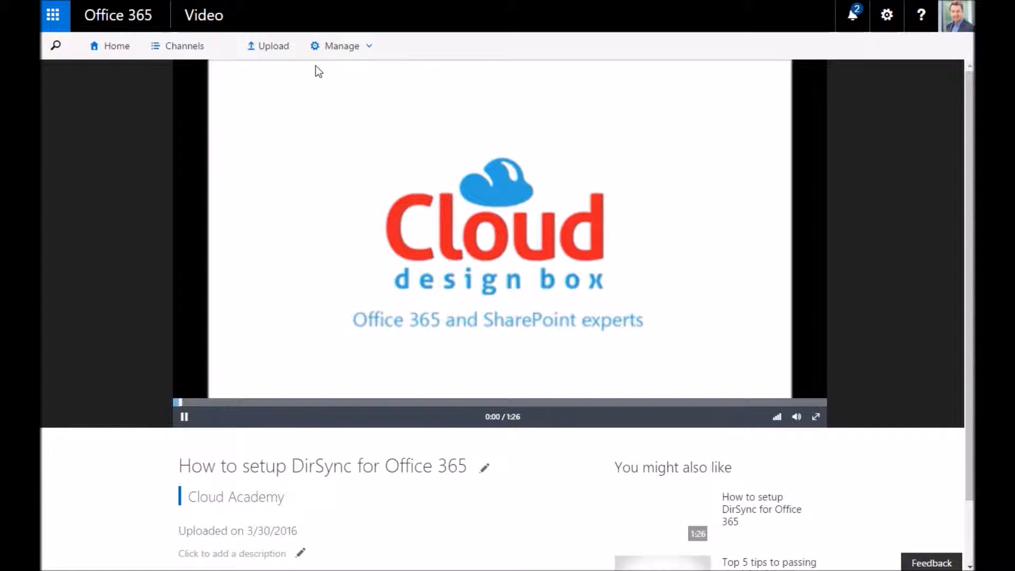
Step: Upload dirsyncSubtitles.vtt as English subtitles under Manage > Subtitles or captions, then close the panel
left_click(340, 45)
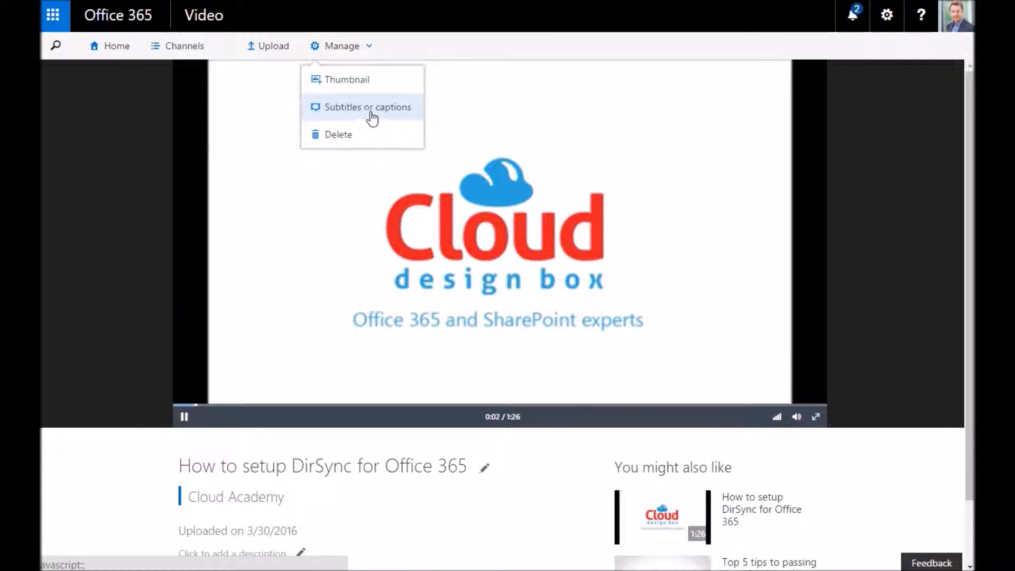
left_click(367, 106)
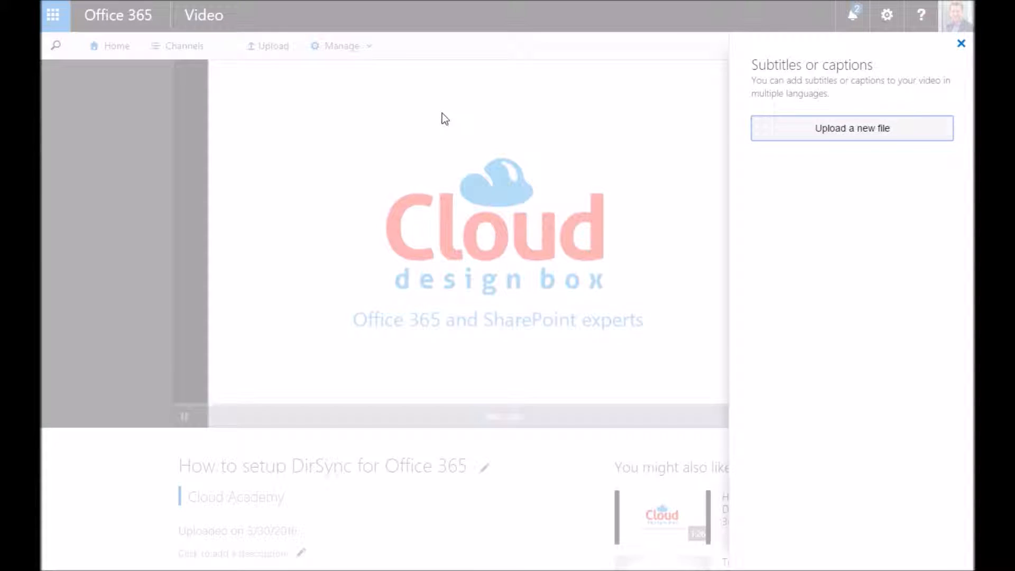
left_click(851, 127)
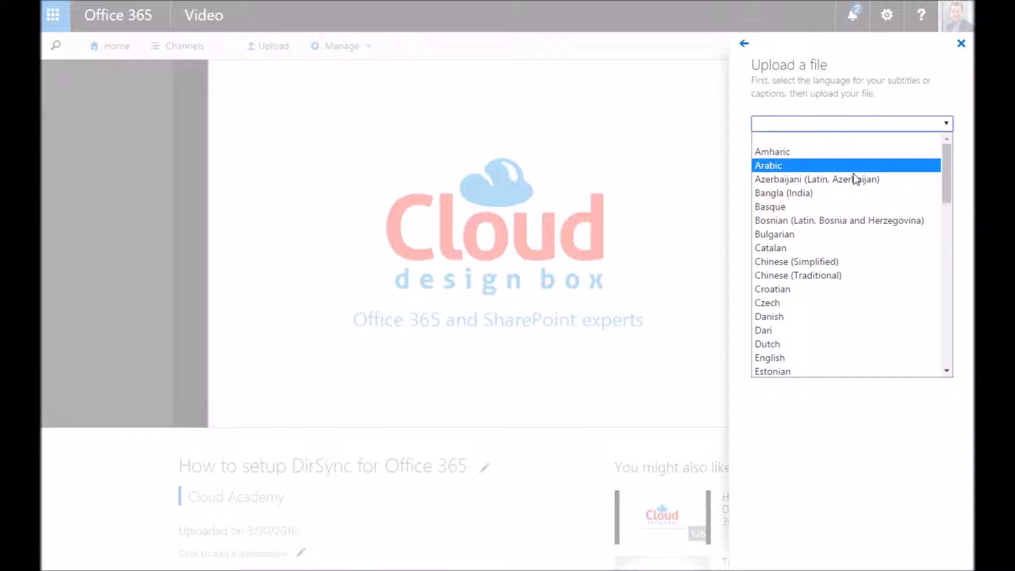
left_click(769, 357)
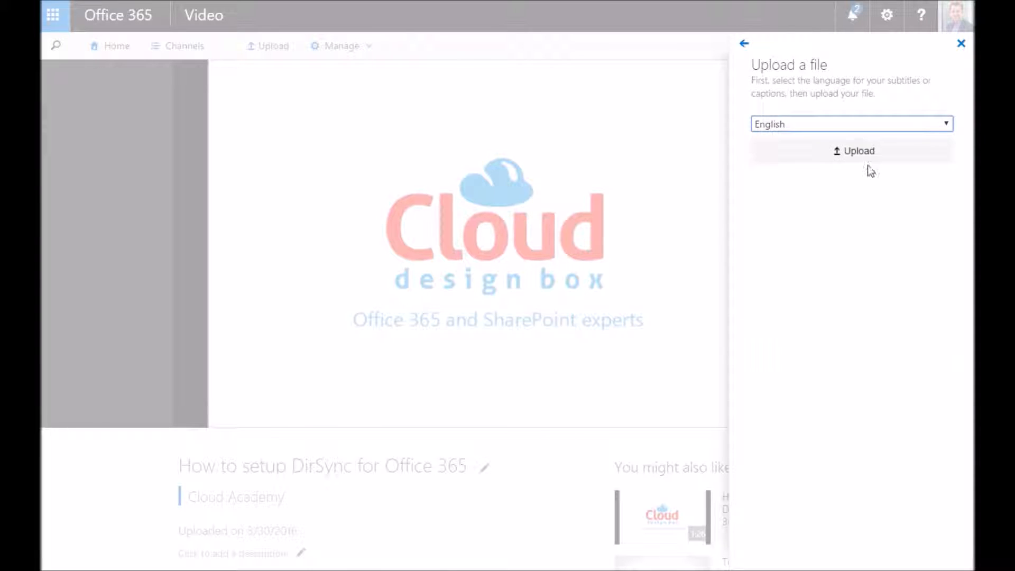
left_click(853, 150)
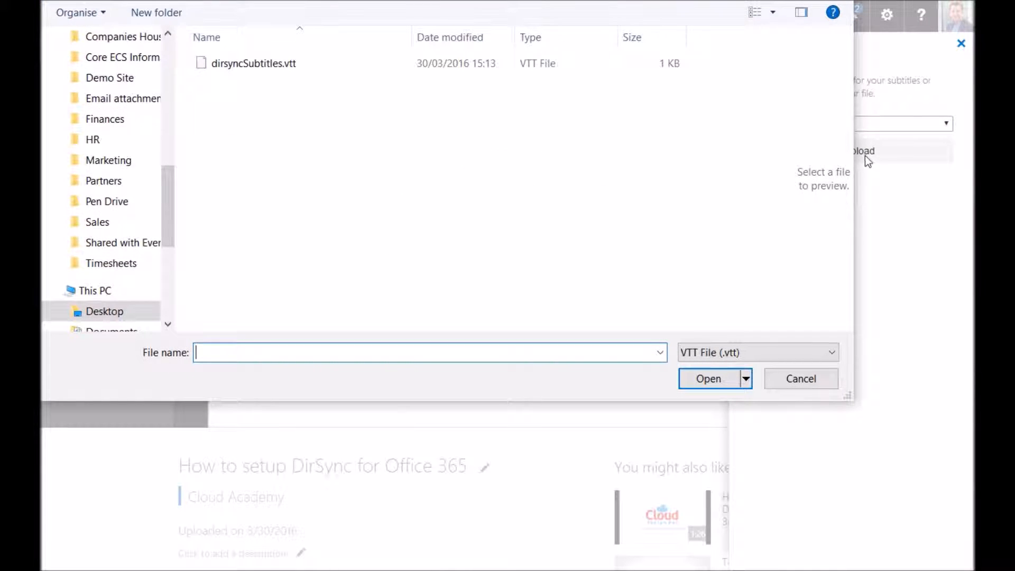
left_click(254, 63)
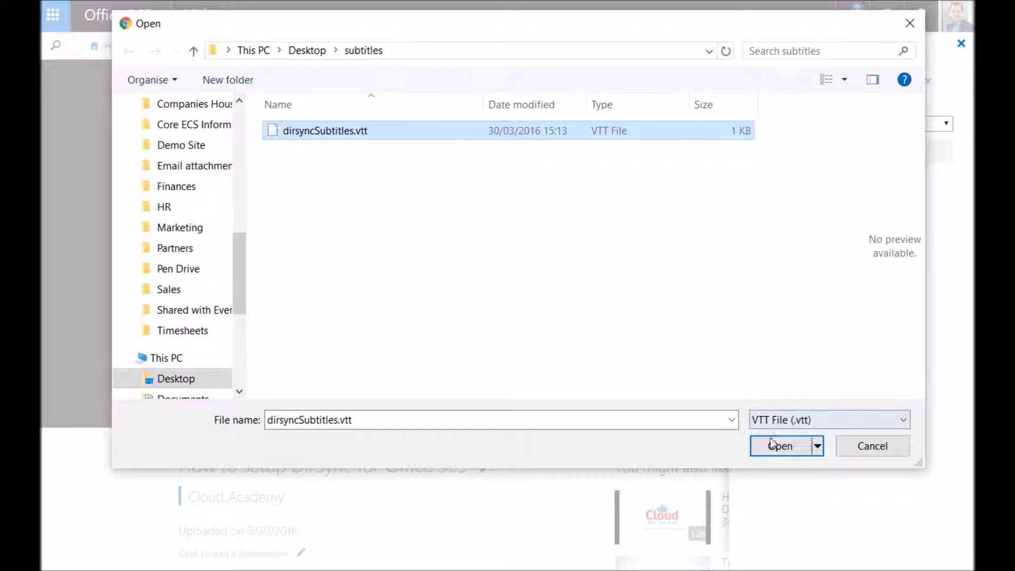
left_click(779, 445)
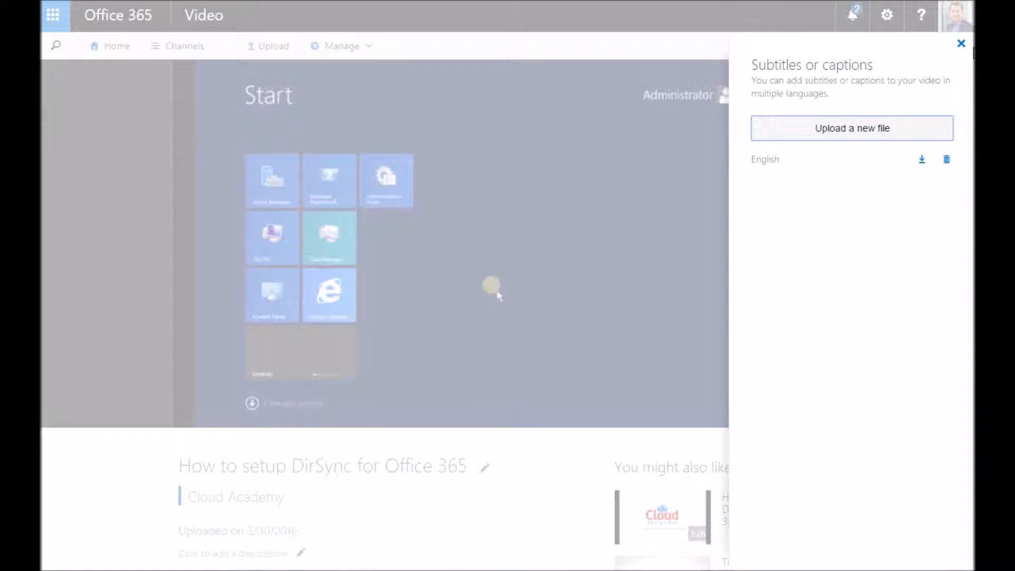
left_click(961, 43)
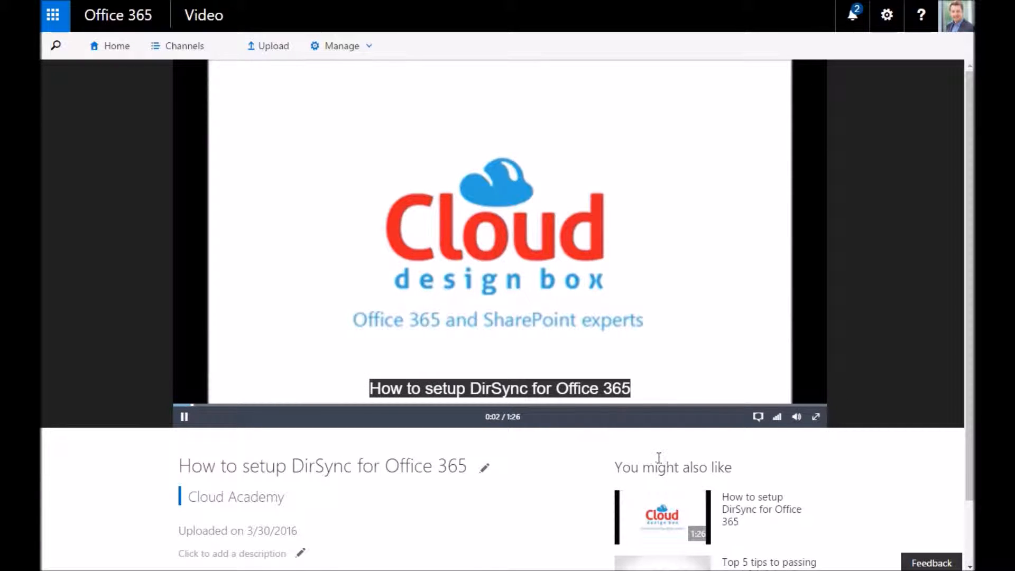
mouse_move(663, 456)
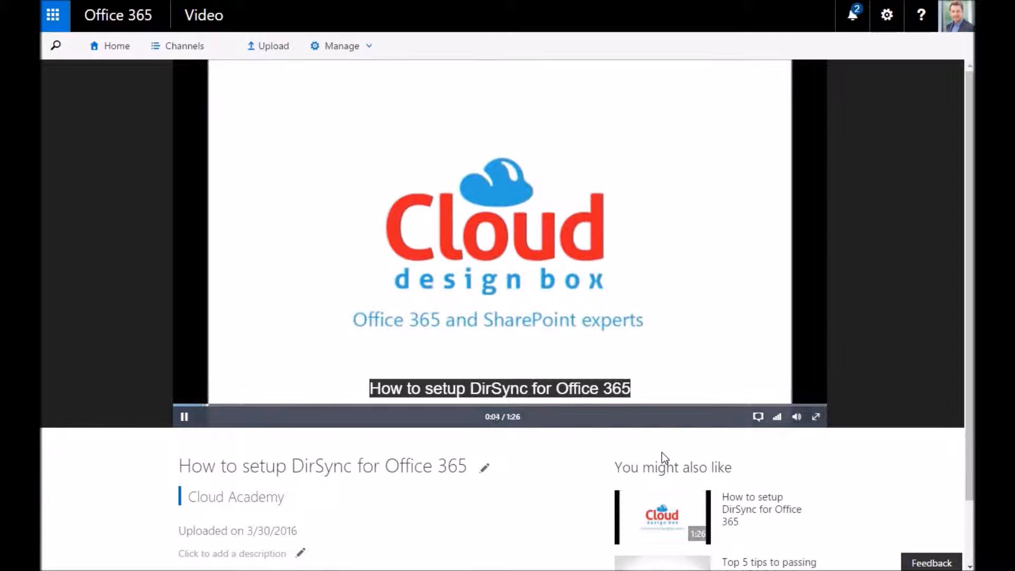
mouse_move(264, 408)
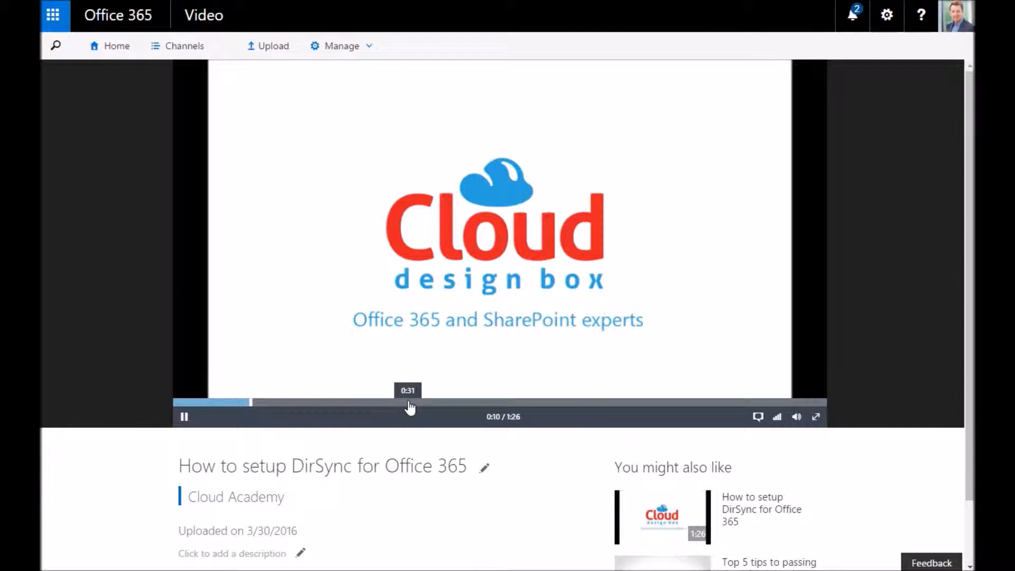
Step: Seek ahead in the DirSync video, pause at 0:35, and click the captions button
left_click(408, 402)
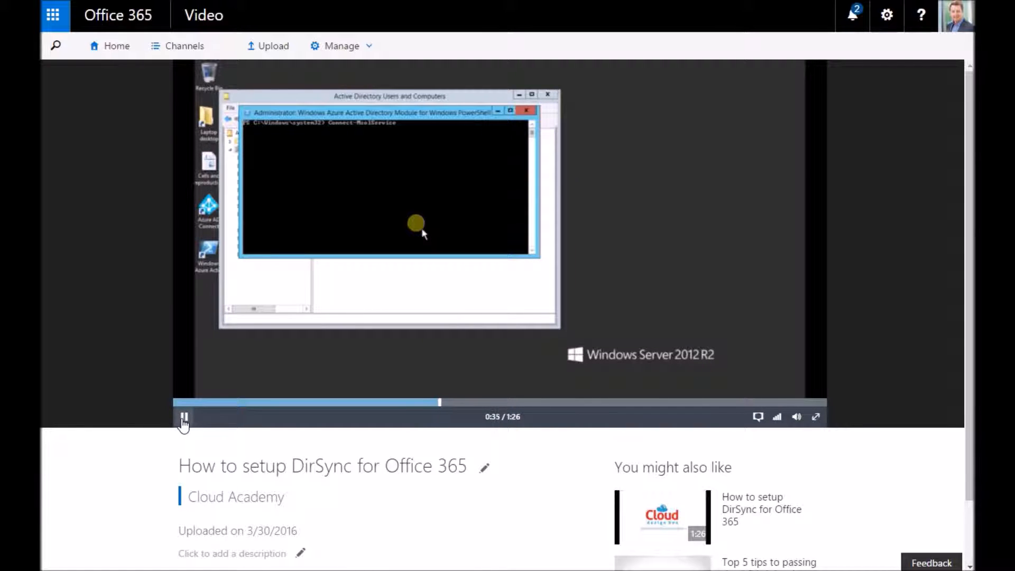
left_click(184, 416)
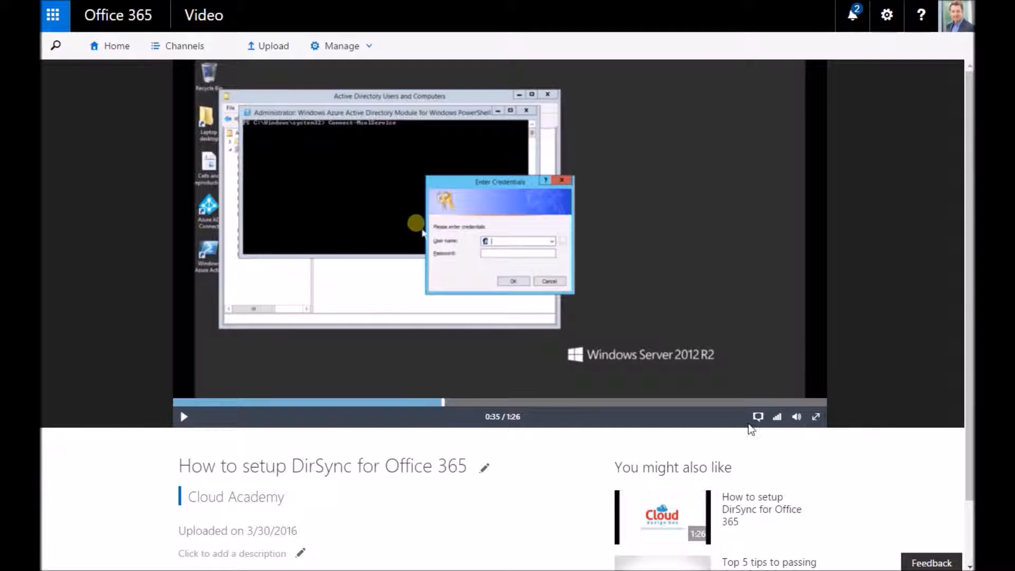
left_click(758, 416)
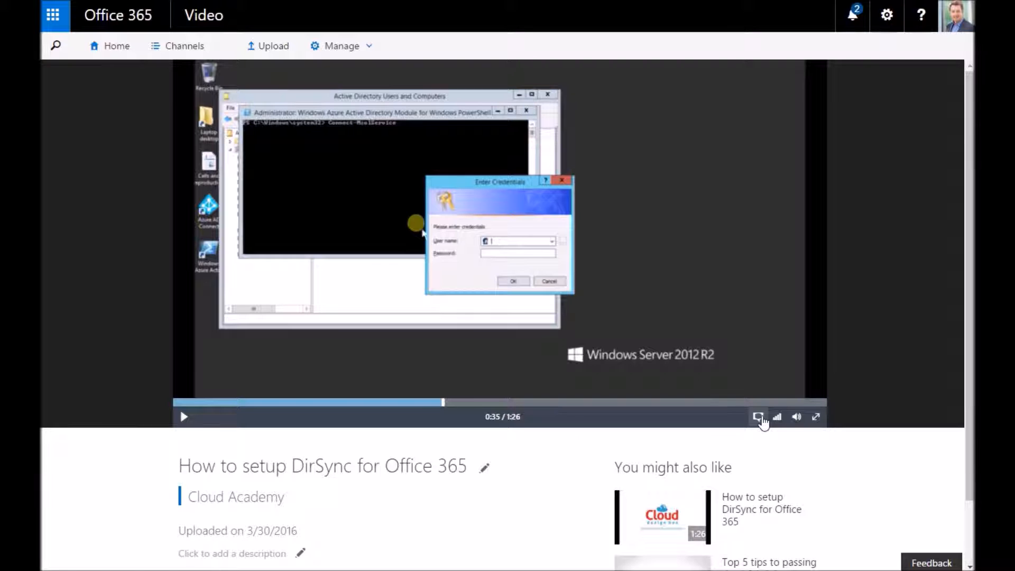
mouse_move(768, 412)
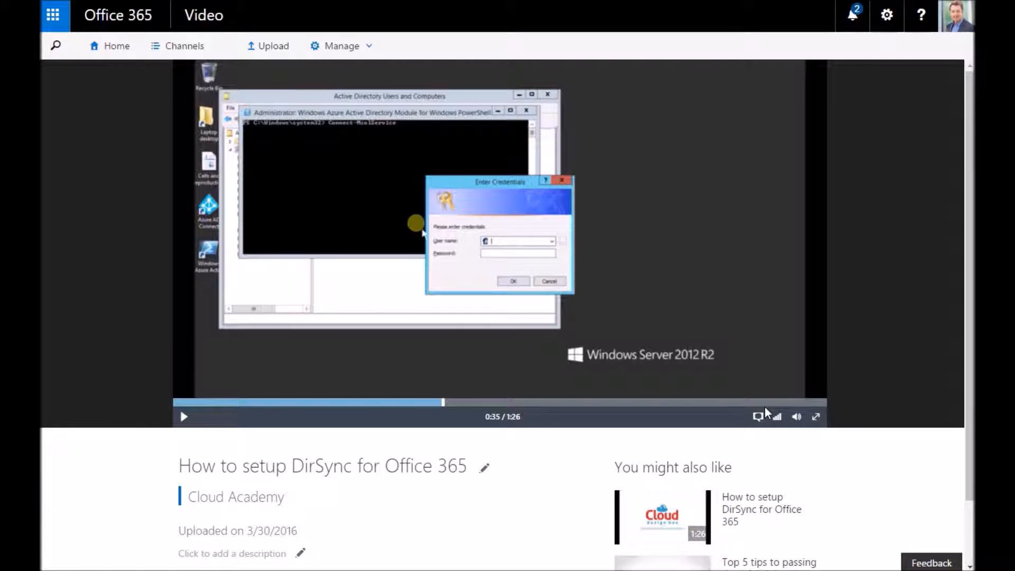